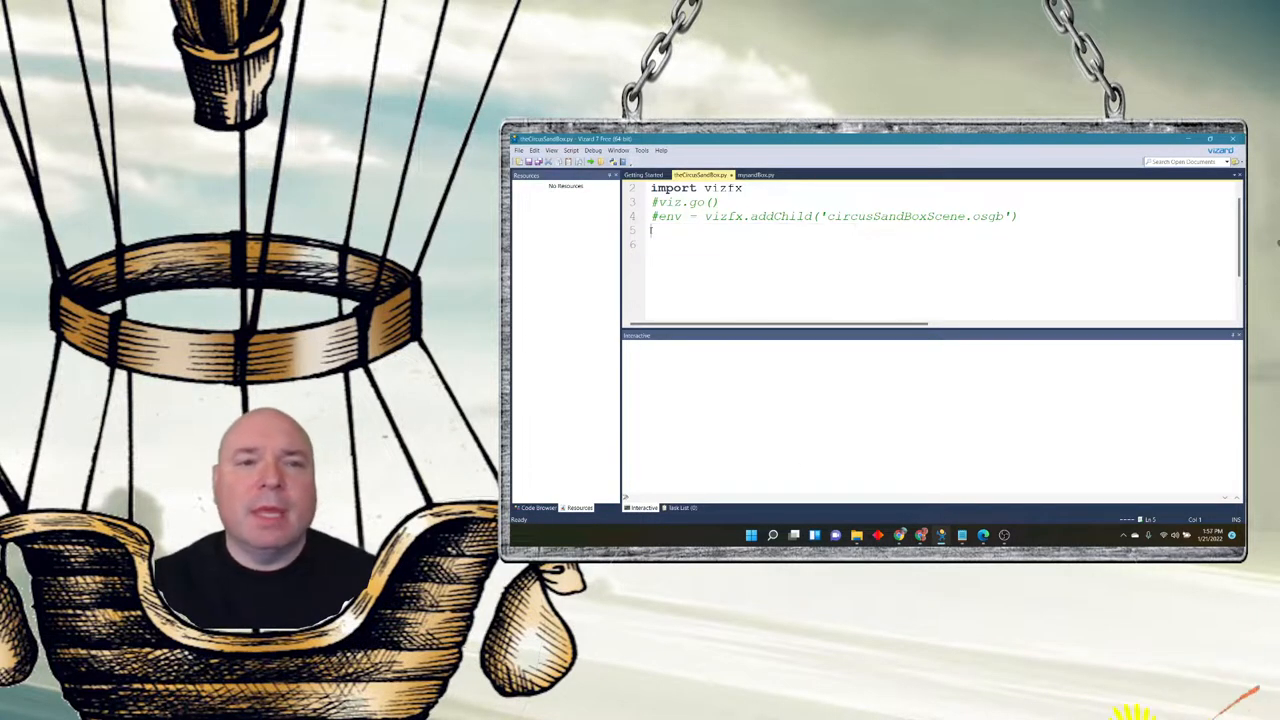
# - Add the line my_age = 49 below the import and commented lines, starting the next line
pyautogui.write('my_age =')
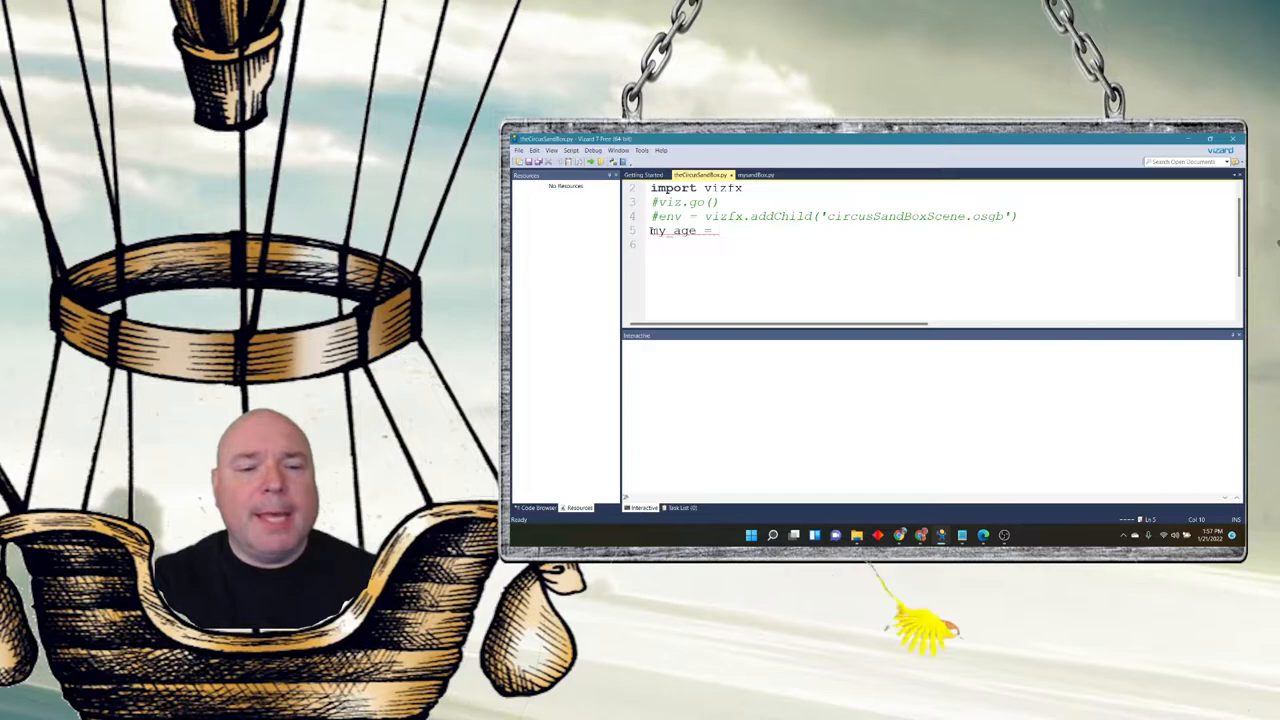
pyautogui.write('49')
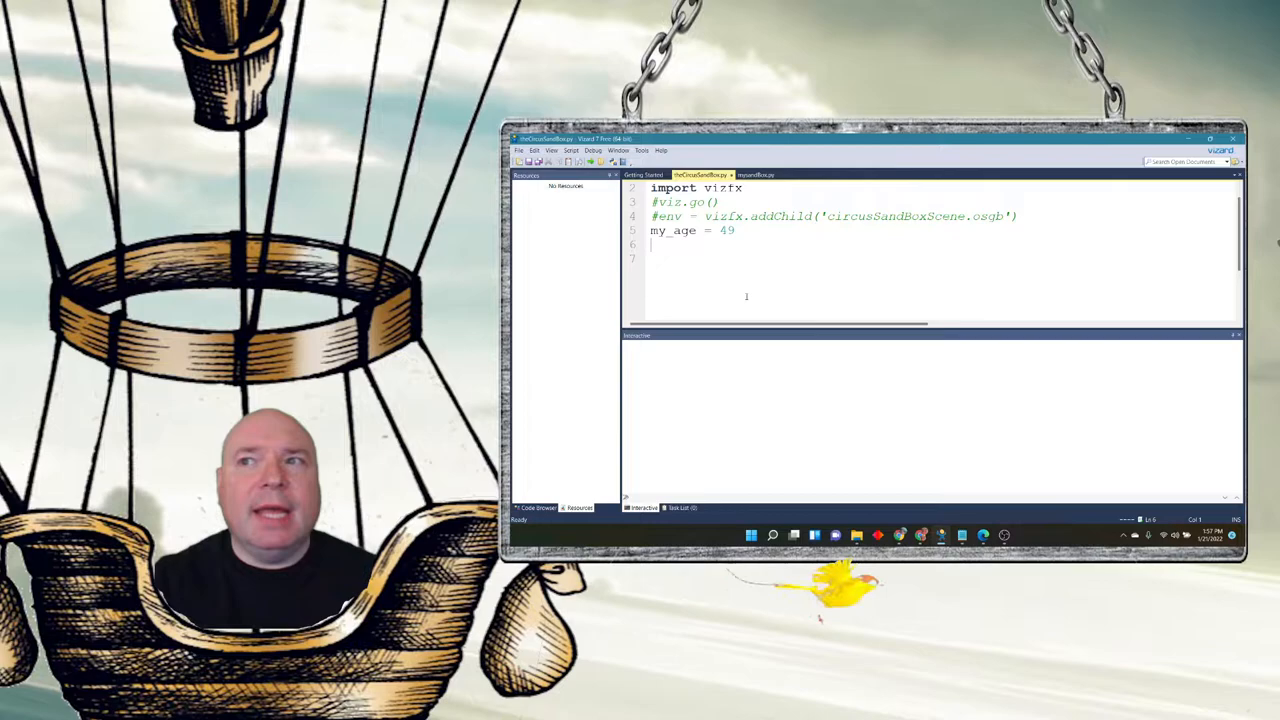
pyautogui.write('p')
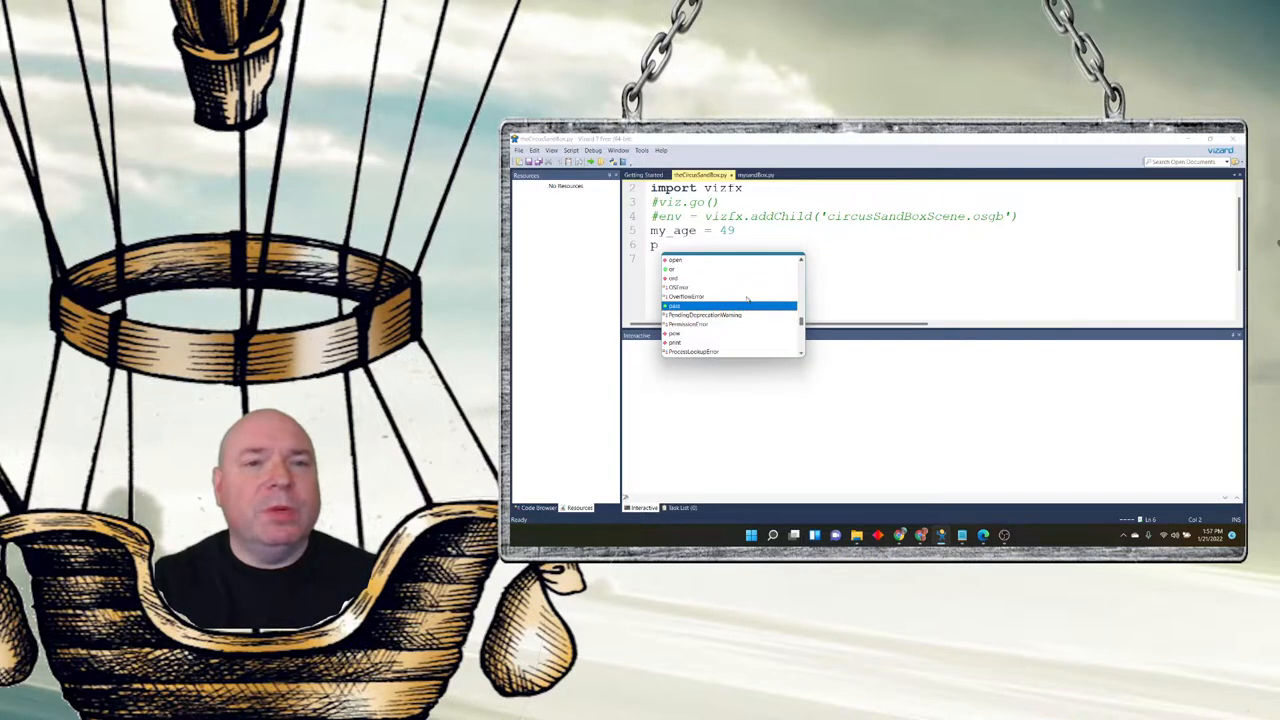
# - Write print(f'My age is {my_age}') below the my_age assignment
pyautogui.write('print(')
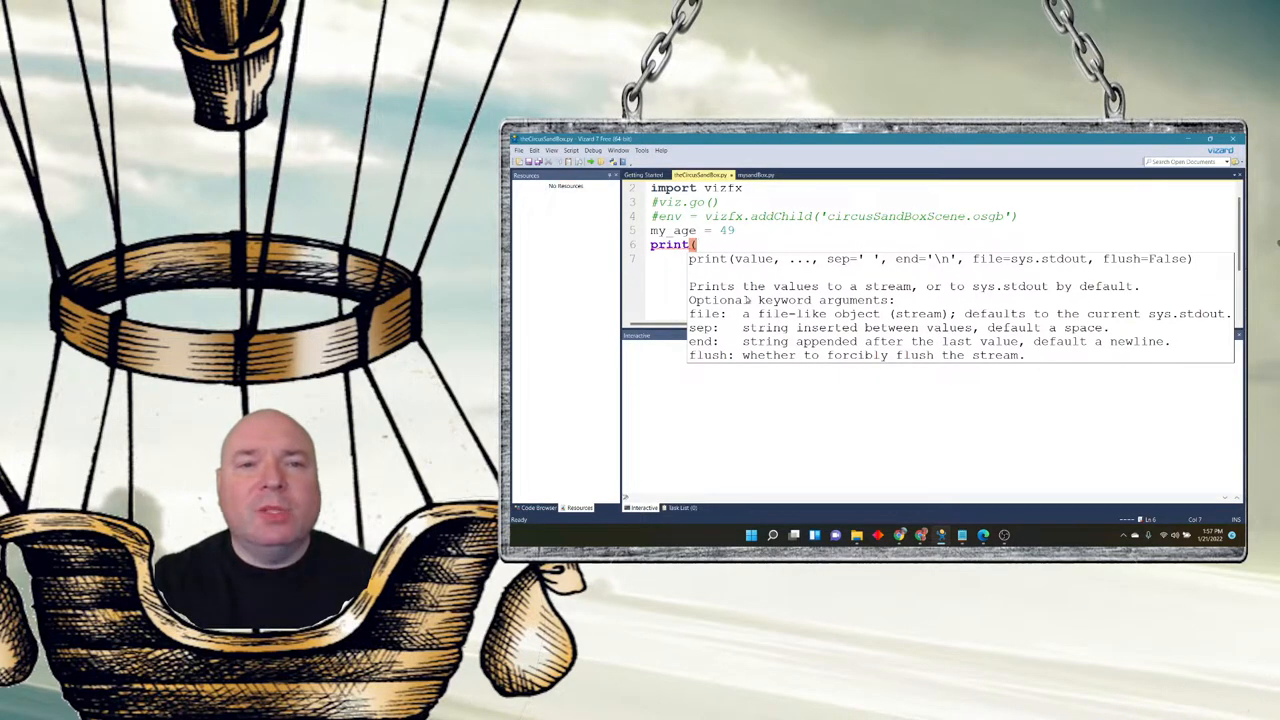
pyautogui.write("f'")
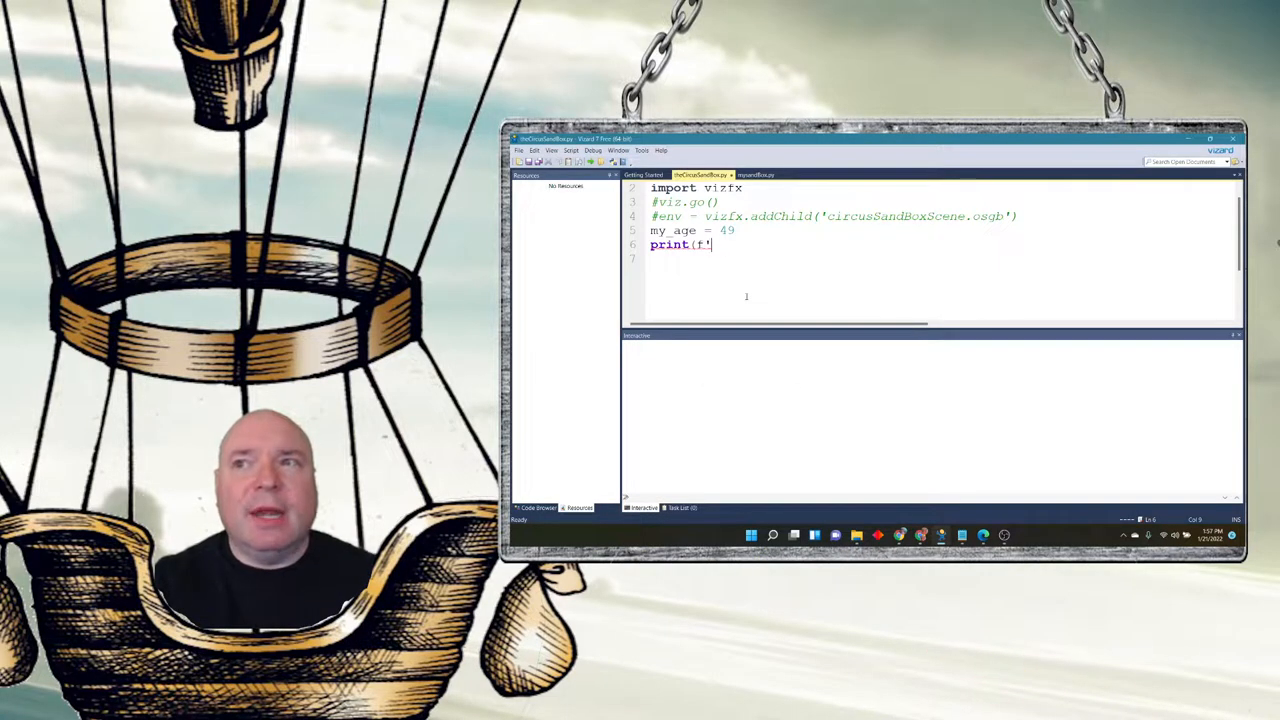
pyautogui.write('My')
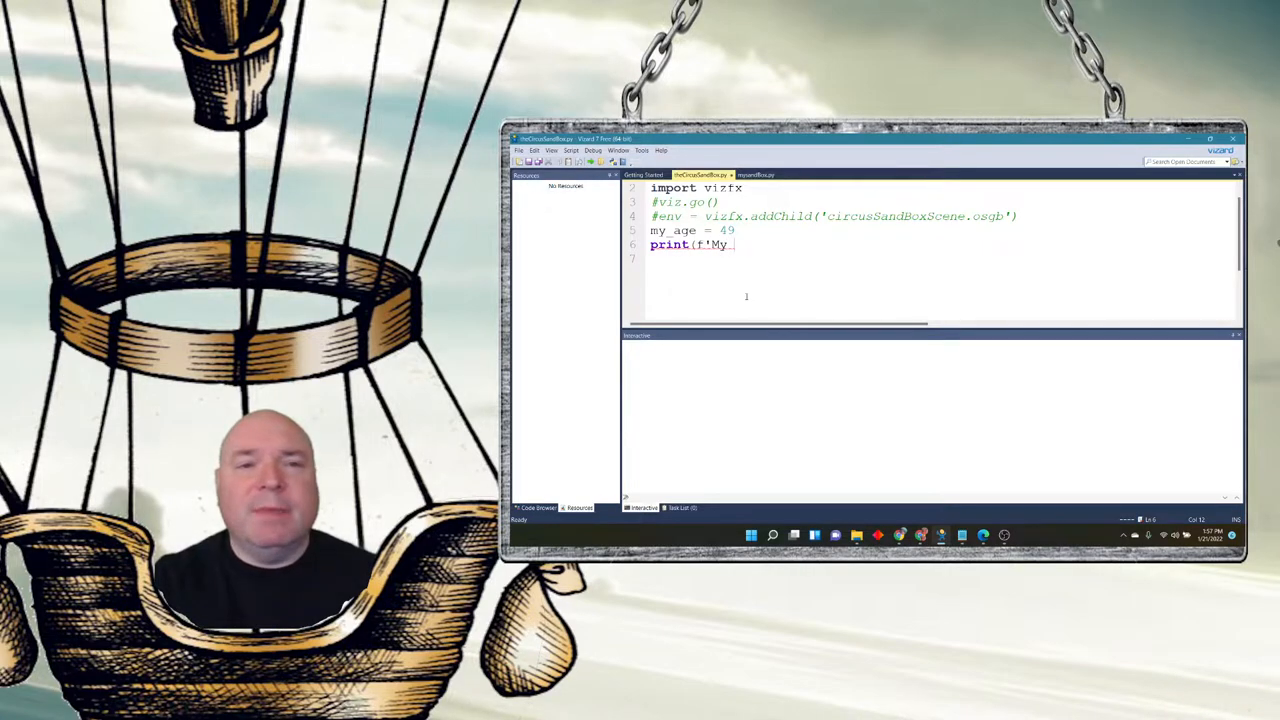
pyautogui.write('age i')
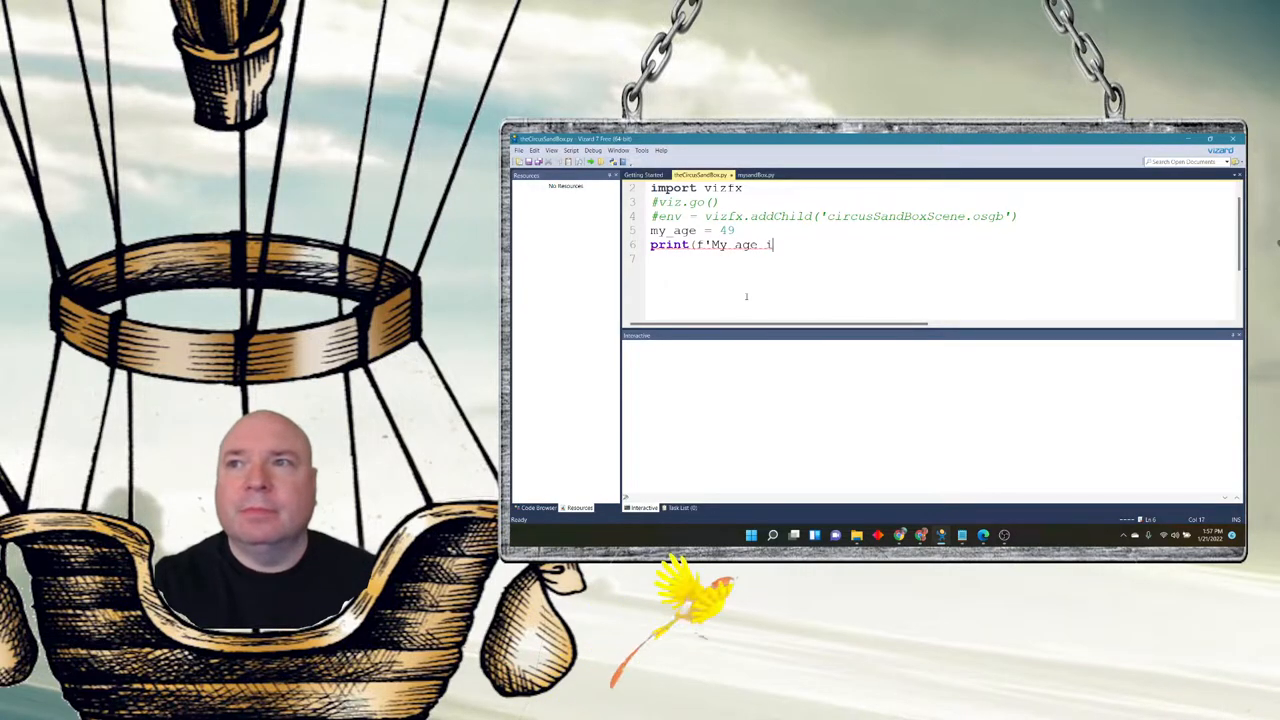
pyautogui.write('s')
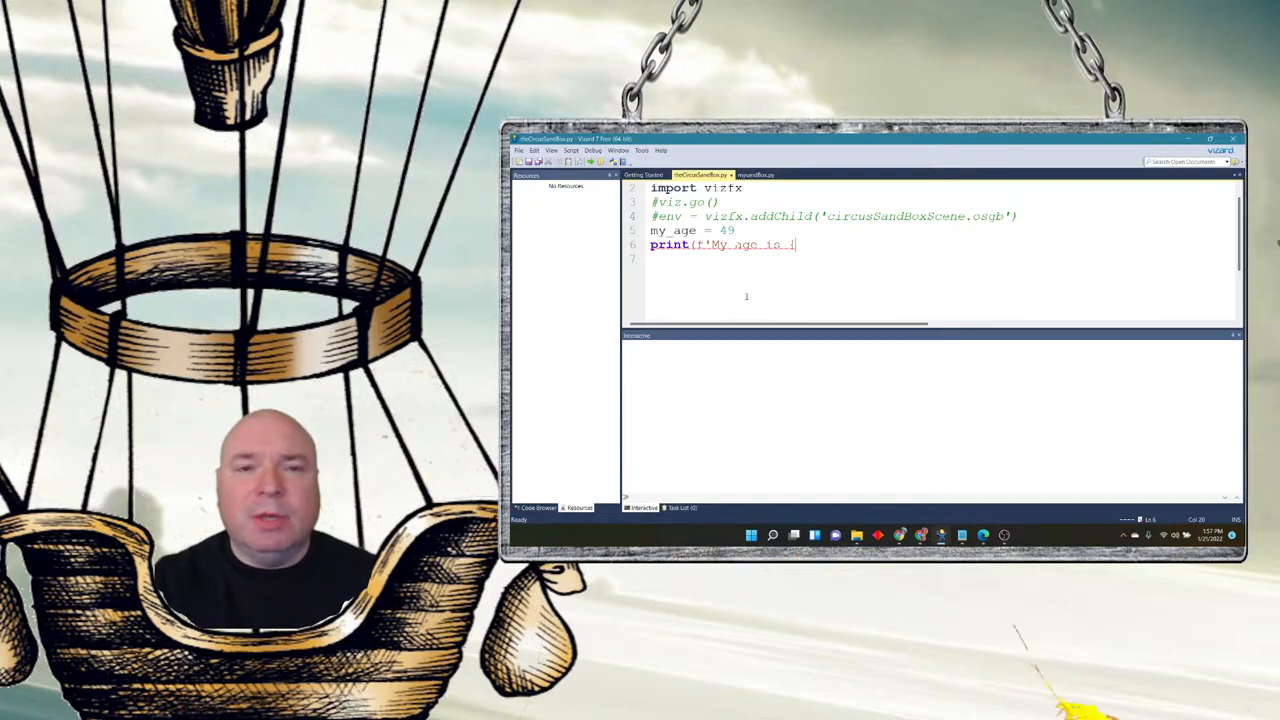
pyautogui.write('{my')
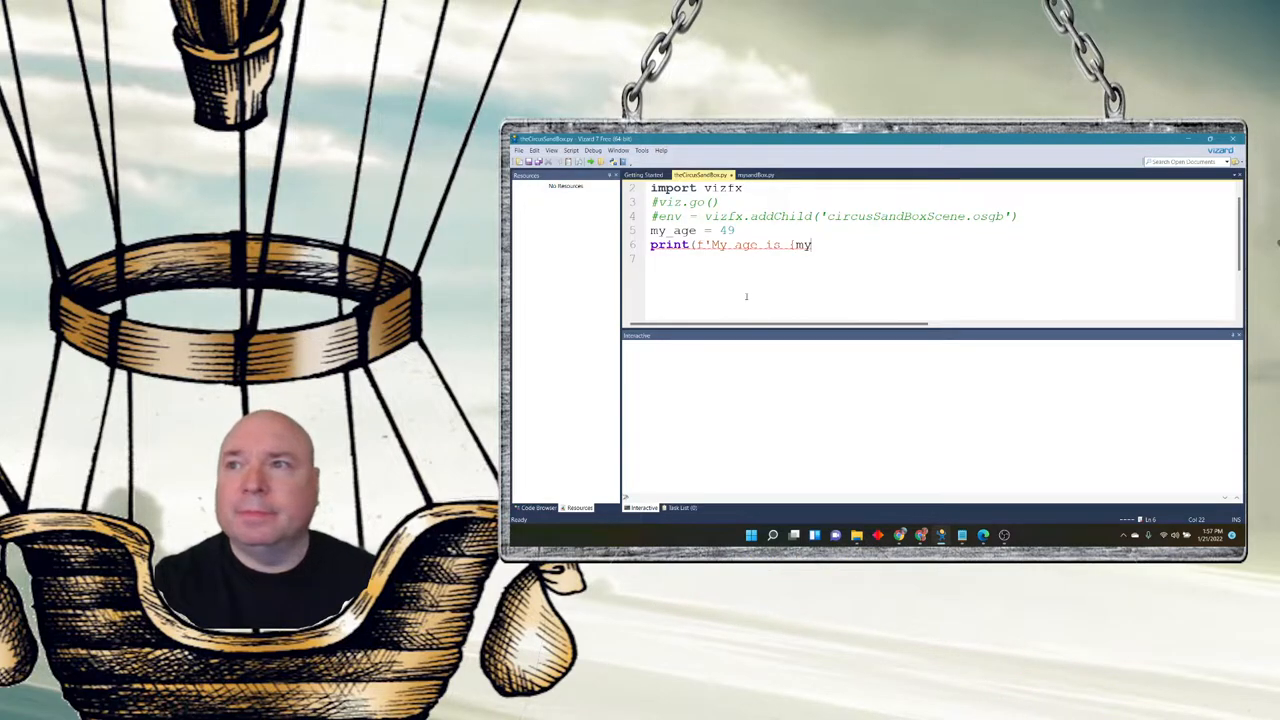
pyautogui.write('_age')
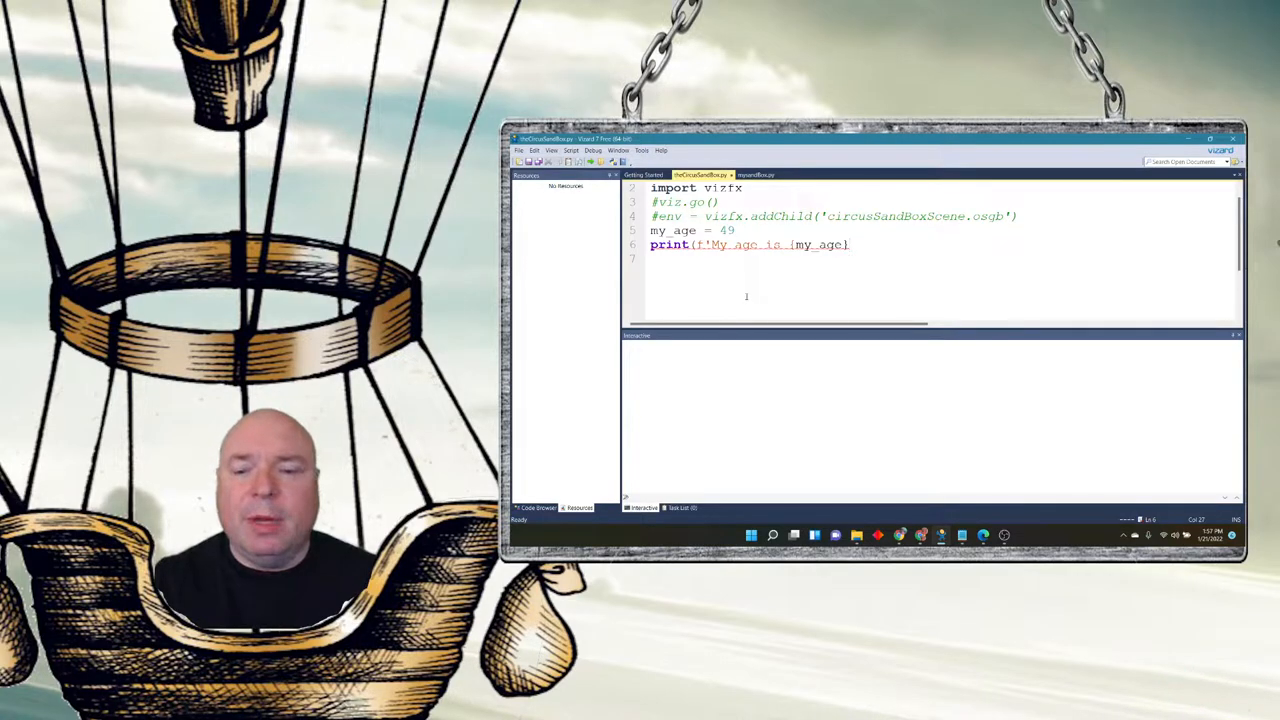
pyautogui.write("}')")
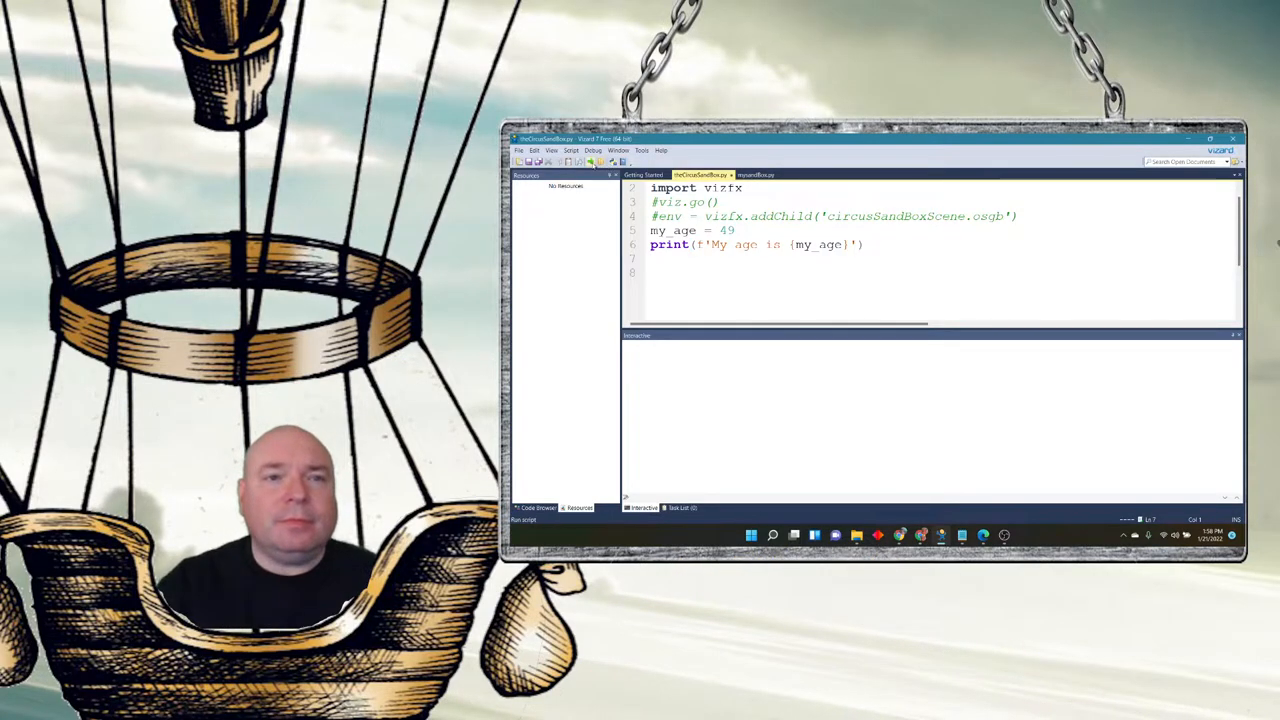
# - Run the script so the output pane shows My age is 49
pyautogui.click(590, 160)
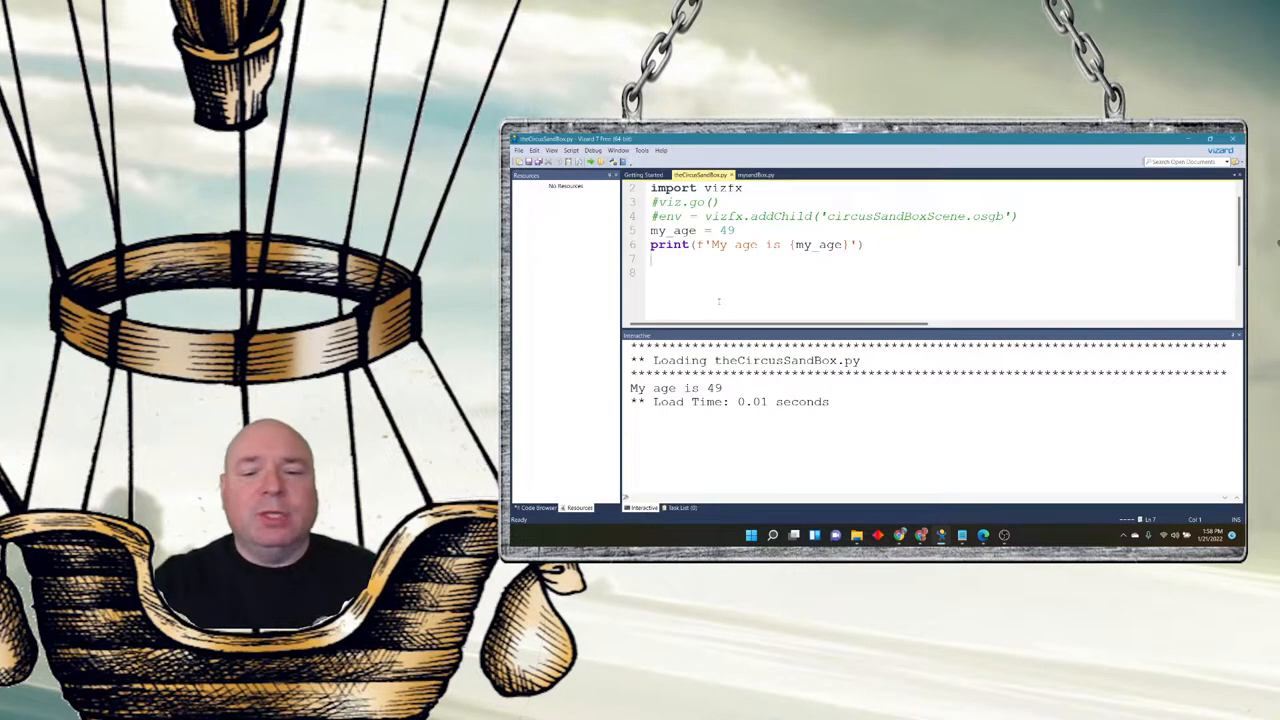
# - Write print(f'The result of 3 + 4 is {3+4}') in place of the age lines
pyautogui.write('print(')
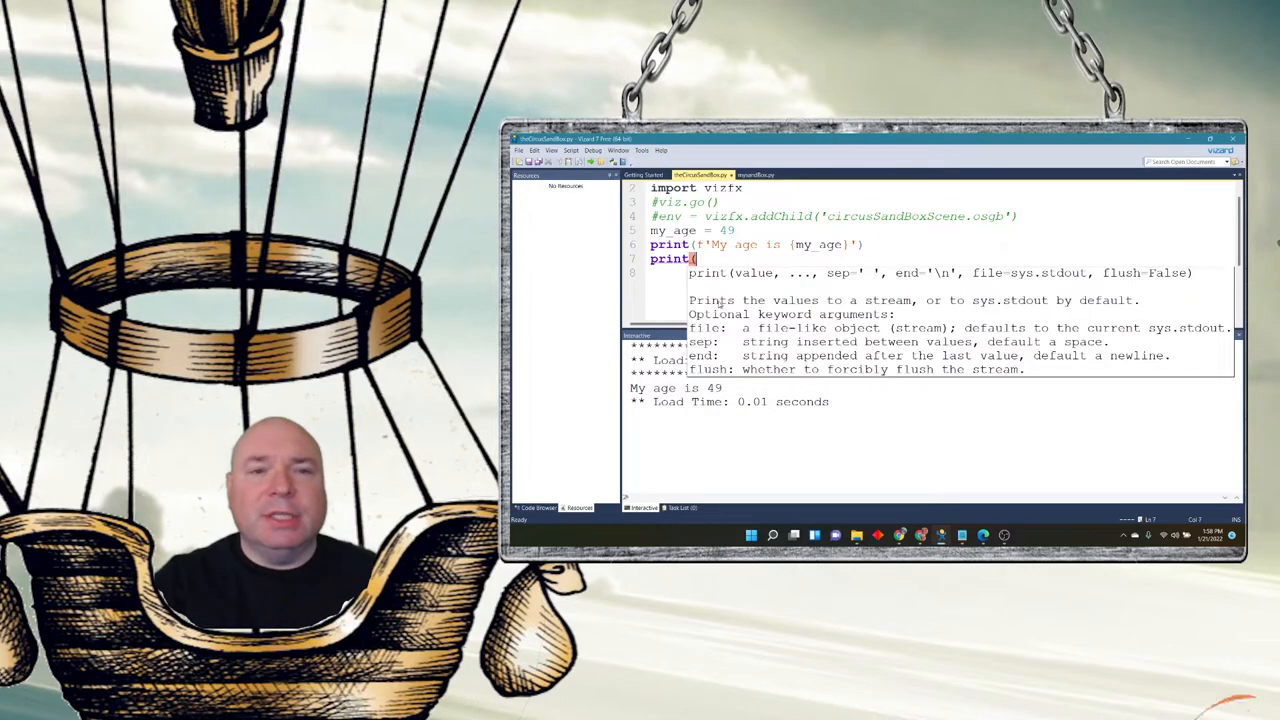
pyautogui.write("f'")
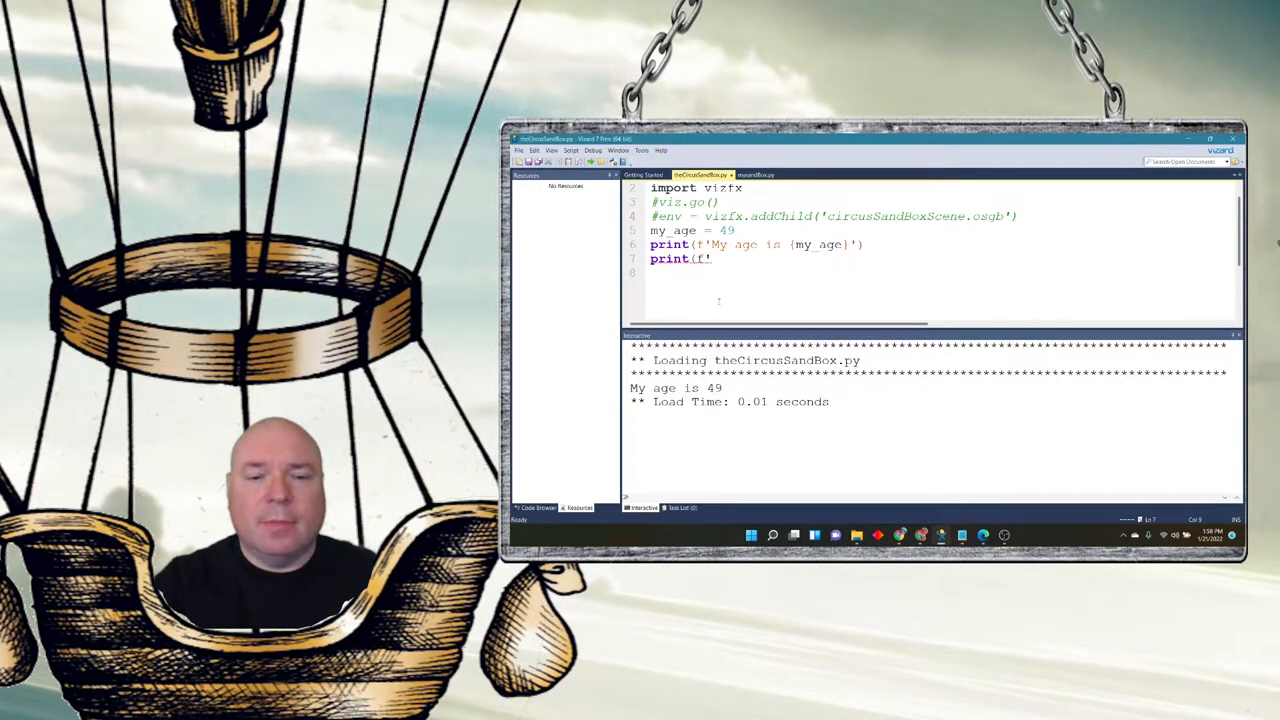
pyautogui.write('The res')
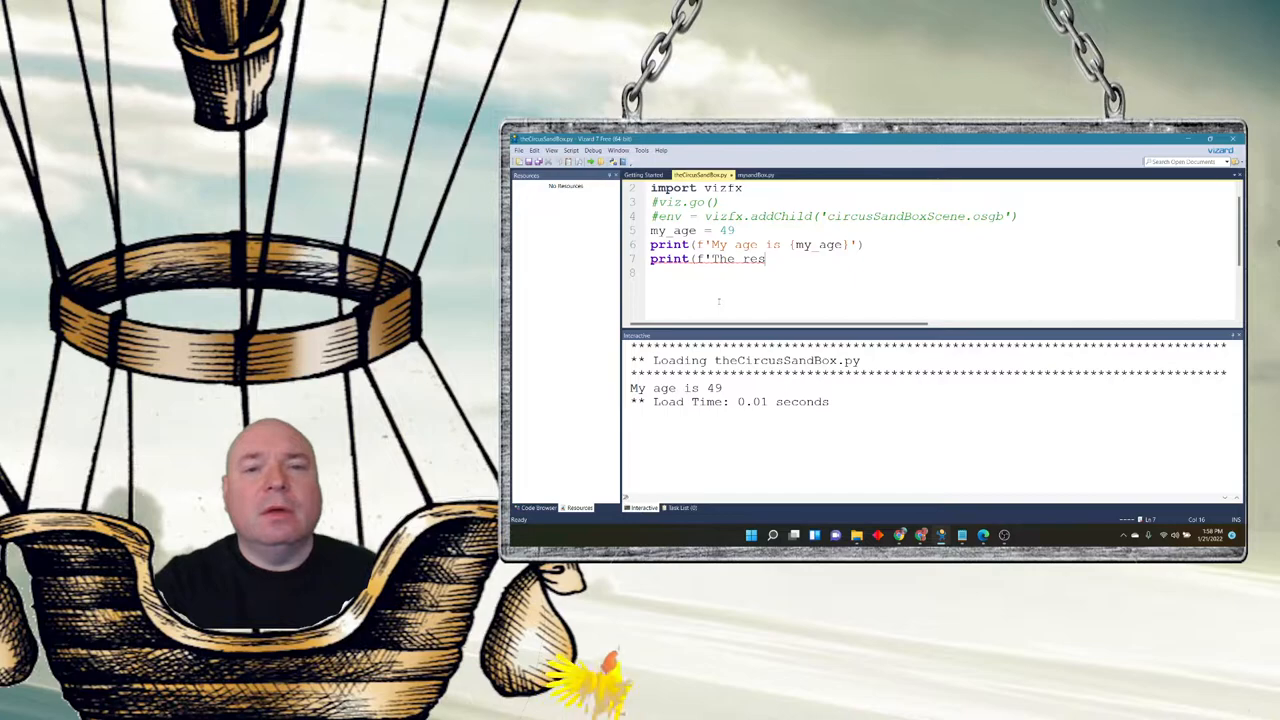
pyautogui.write('ult of')
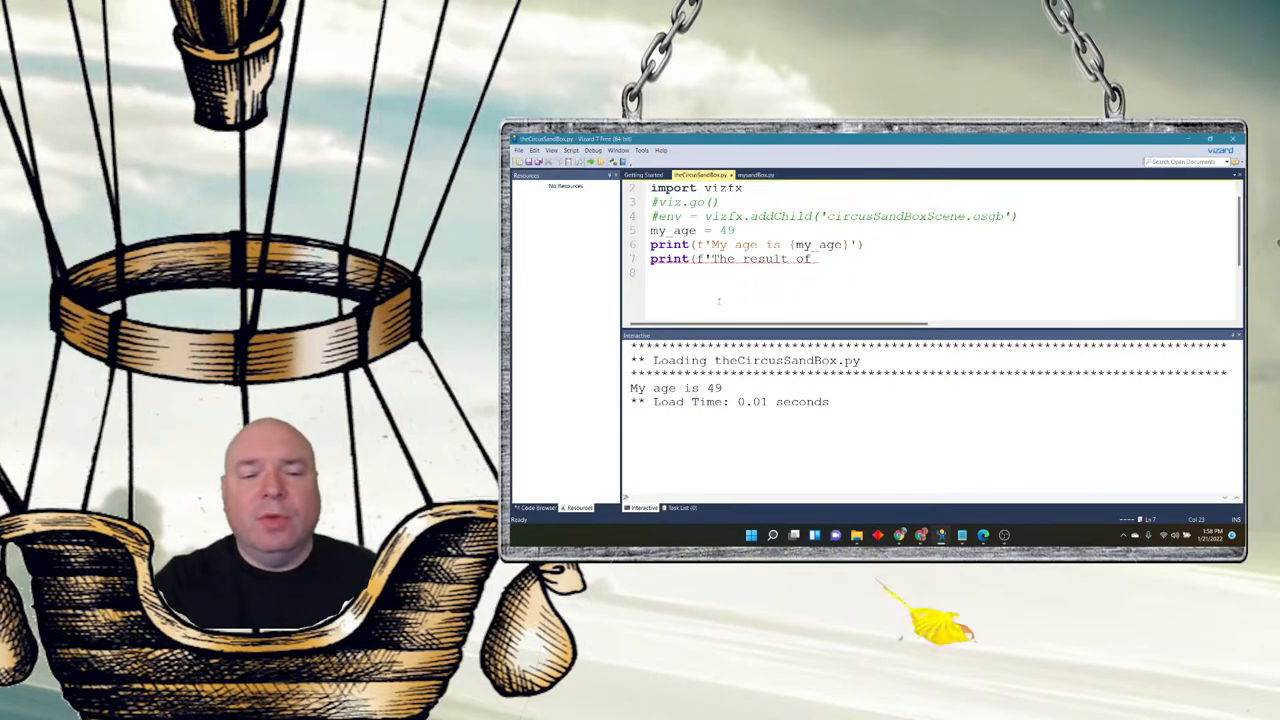
pyautogui.write('3 i')
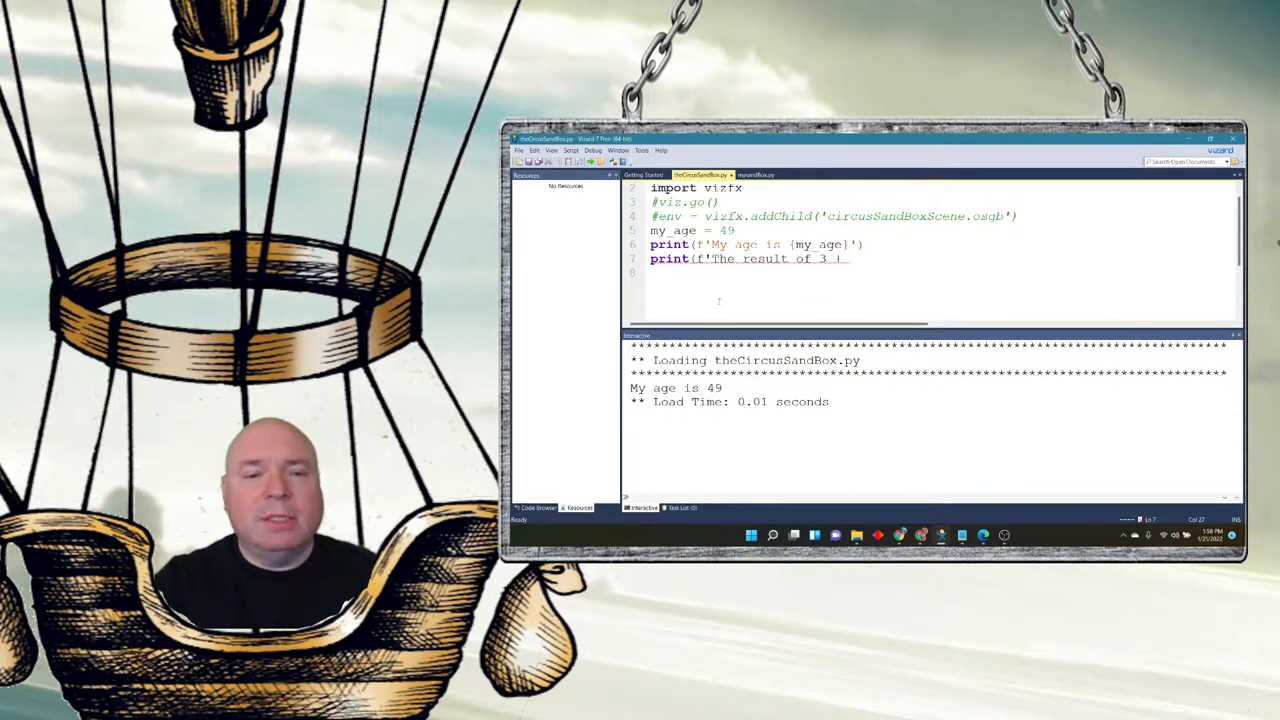
pyautogui.write('4 is')
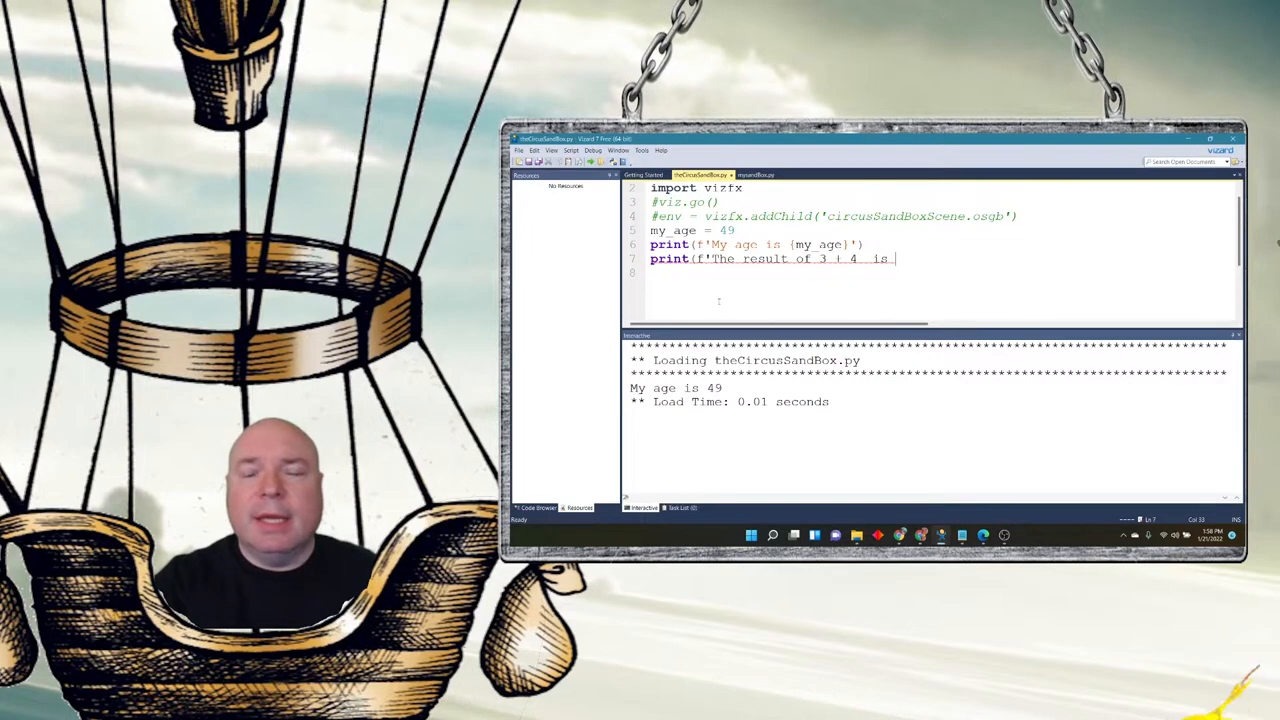
pyautogui.write('{')
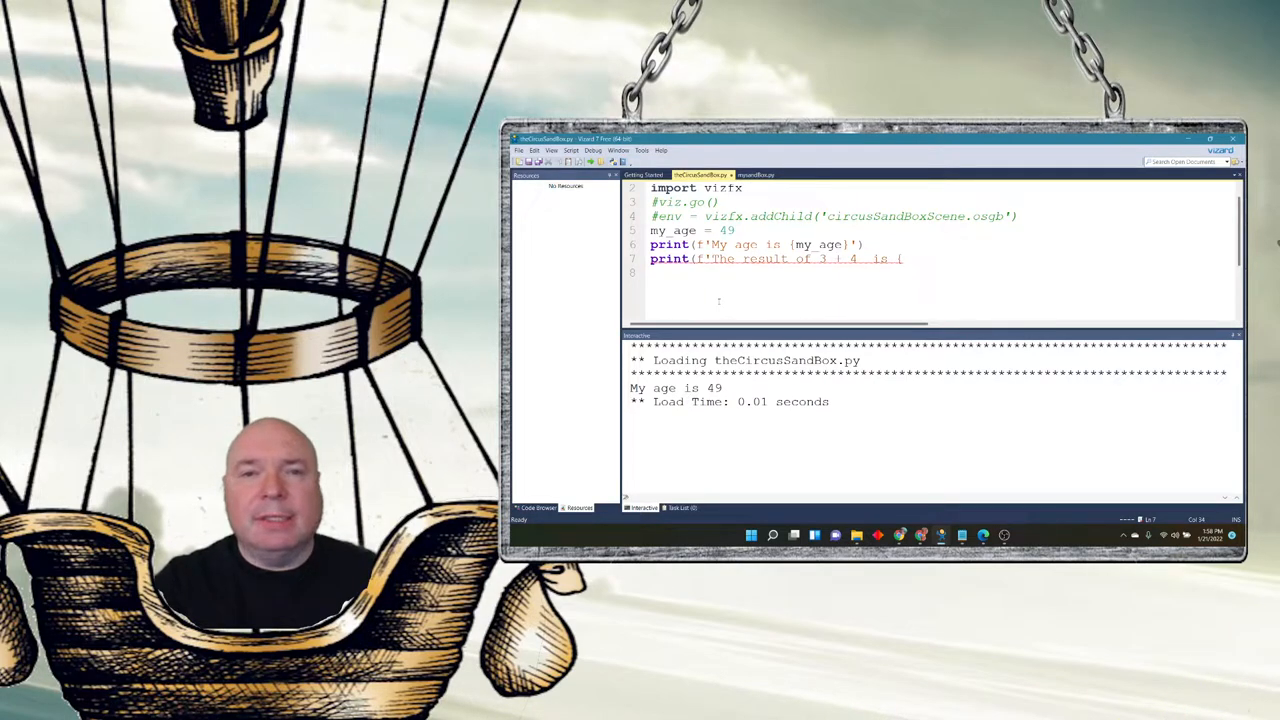
pyautogui.write('{3')
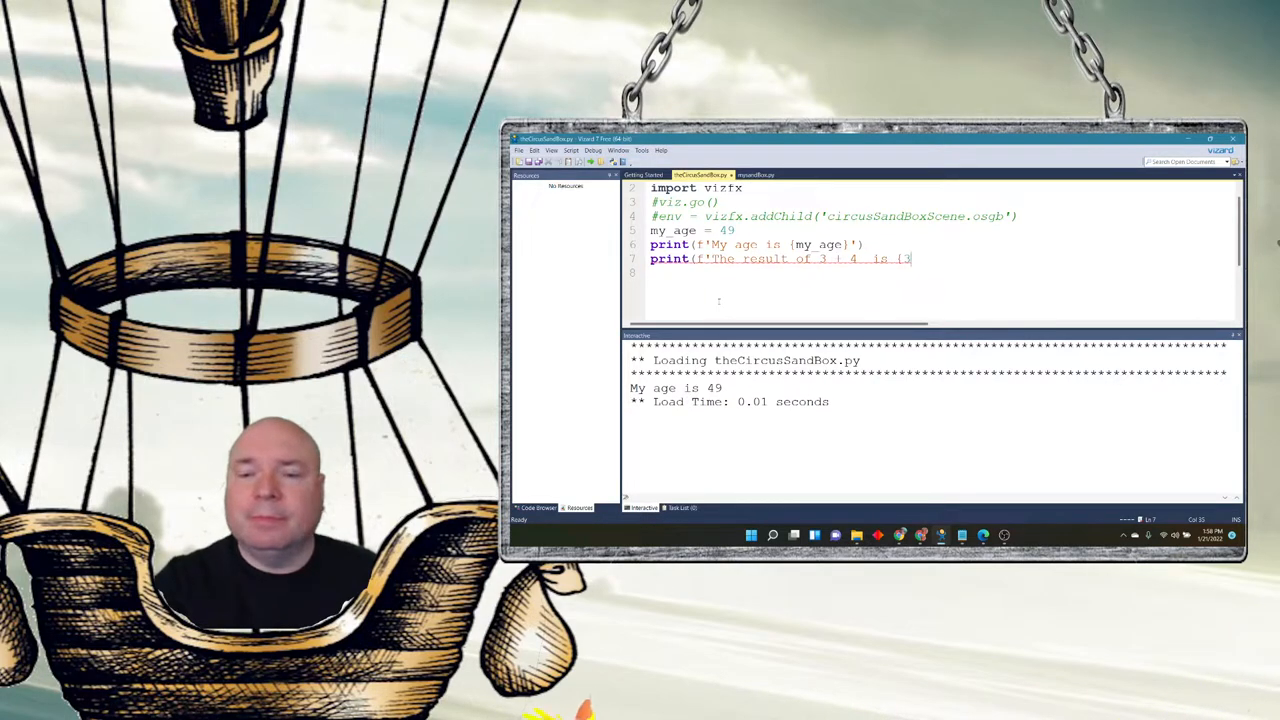
pyautogui.write('+4}')
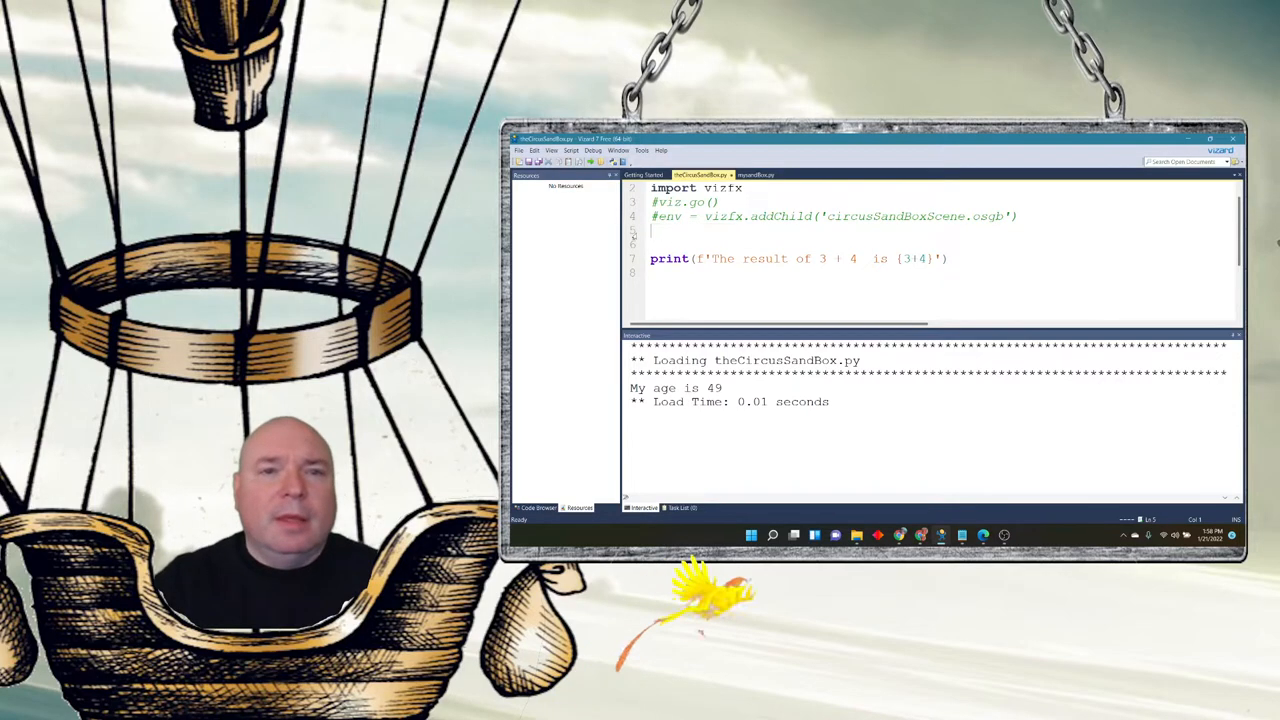
# - Run the revised script so the output shows The result of 3 + 4 is 7
pyautogui.click(584, 160)
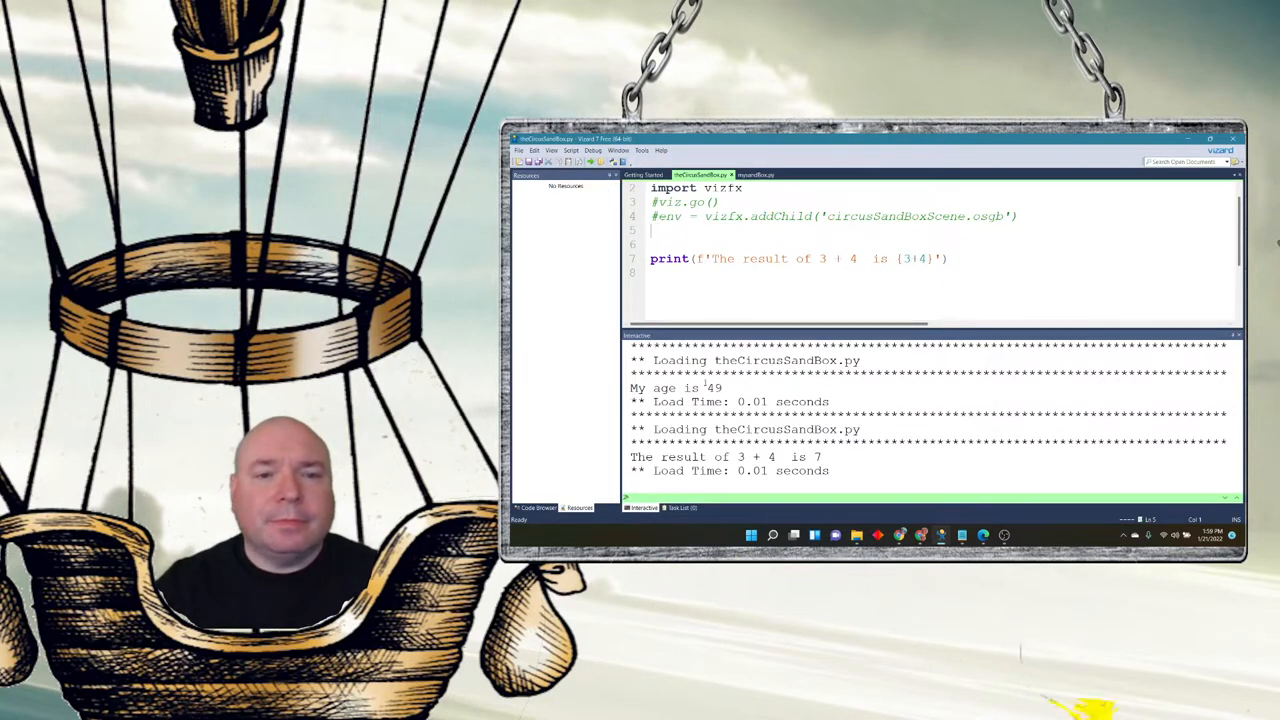